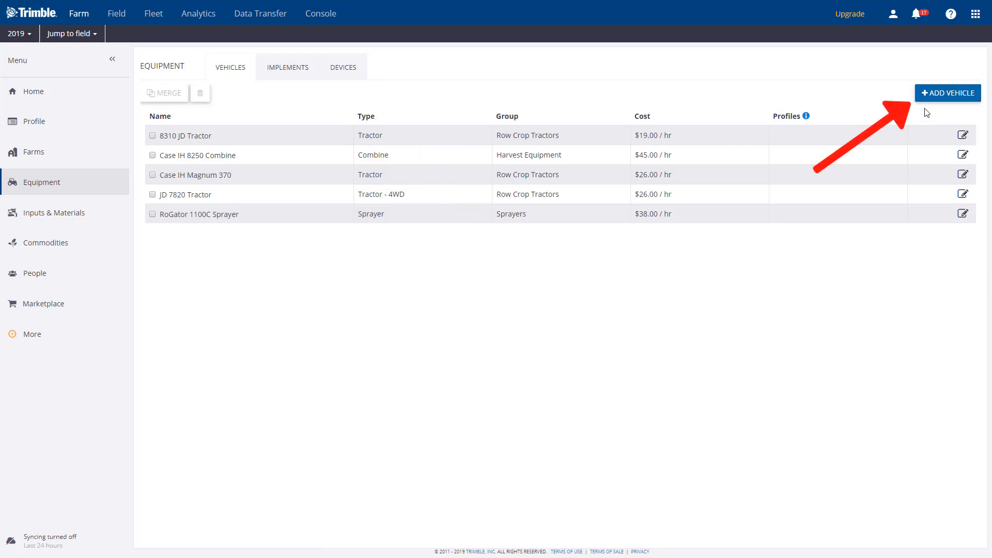
Add vehicle 'Steiger 620 Tractor': Case IH, Tractor - 4WD, Row Crop Tractors, $23/hr
click(948, 92)
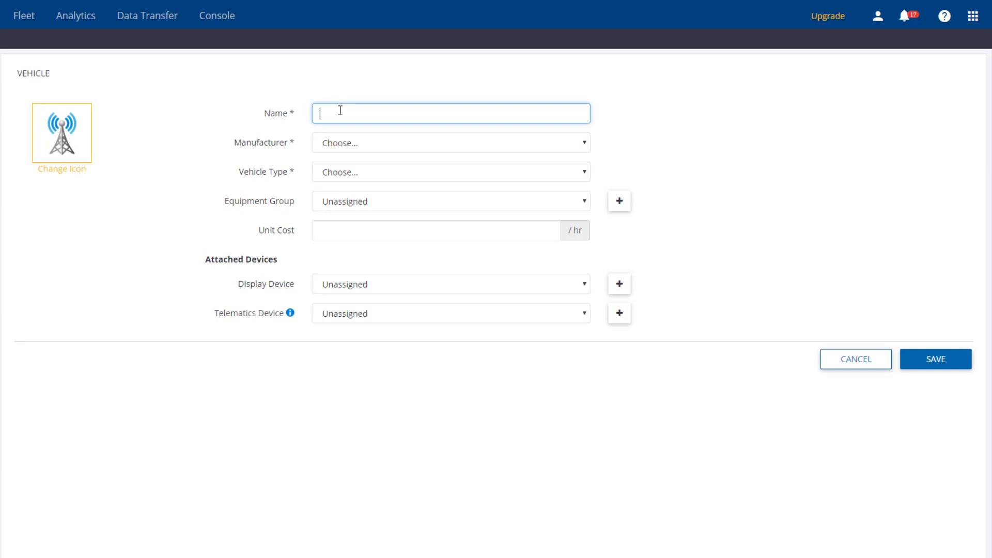
text(Steiger 620 Tractor)
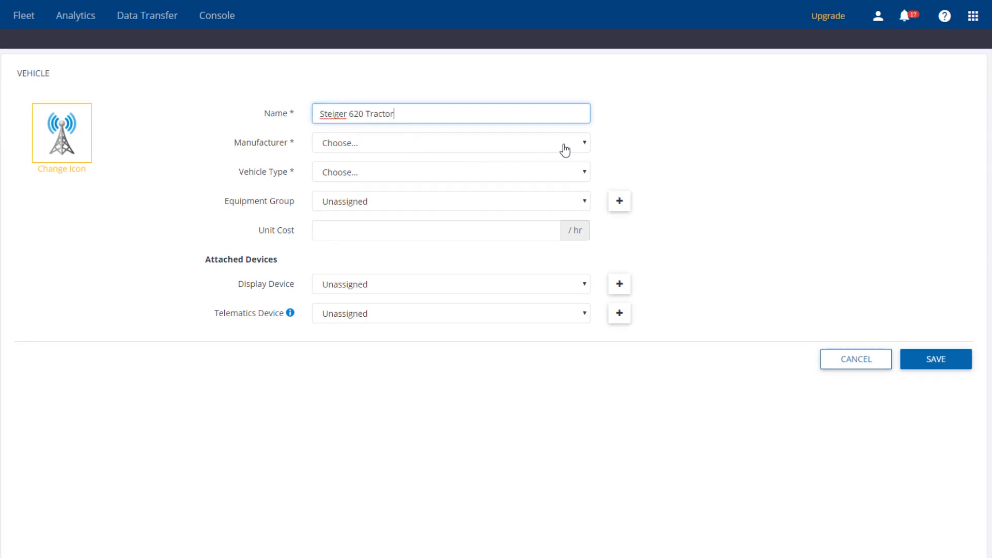
click(451, 143)
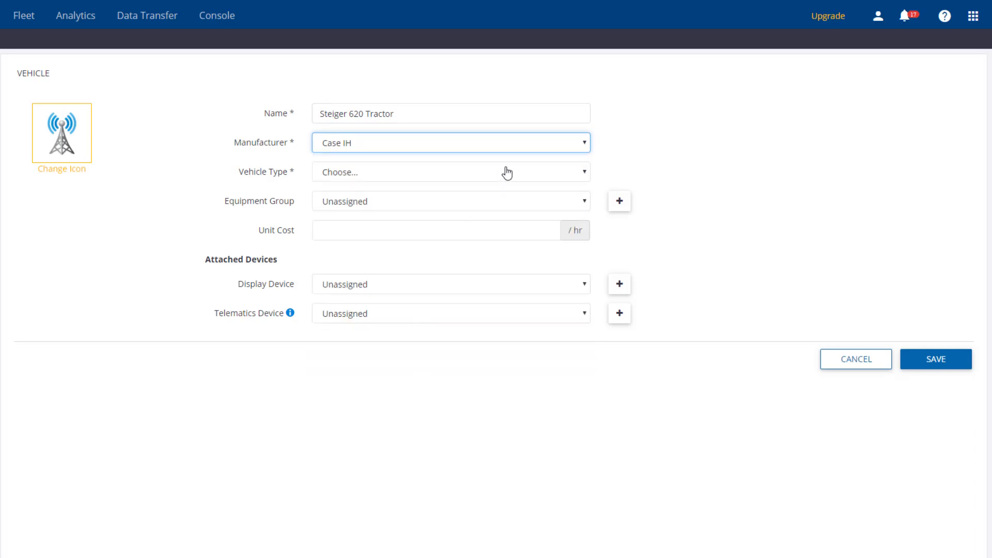
click(451, 172)
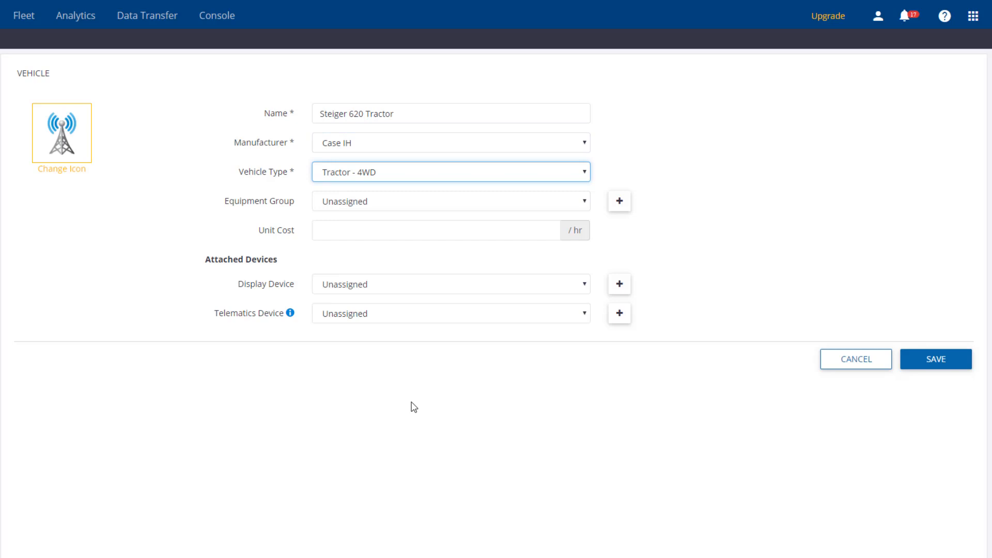
mouse_move(580, 208)
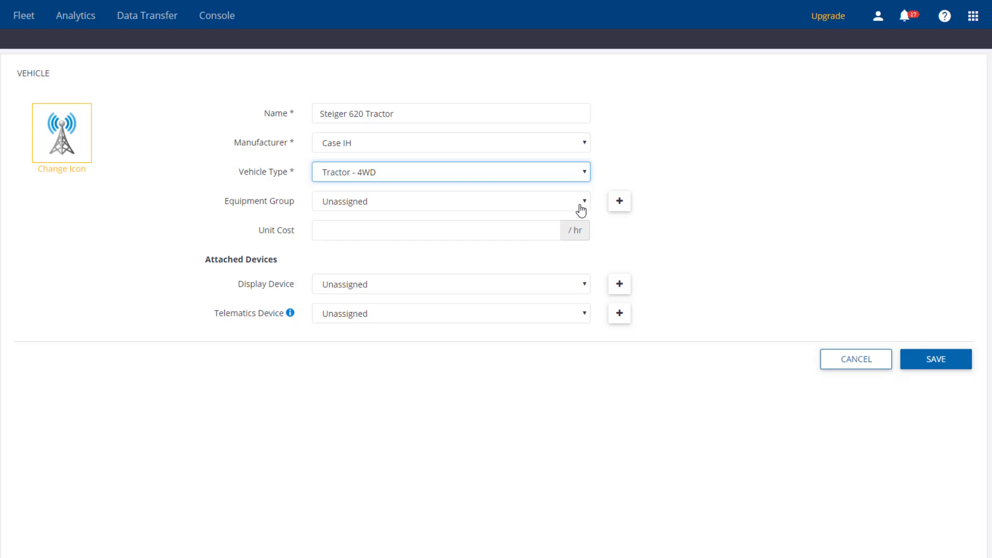
click(451, 201)
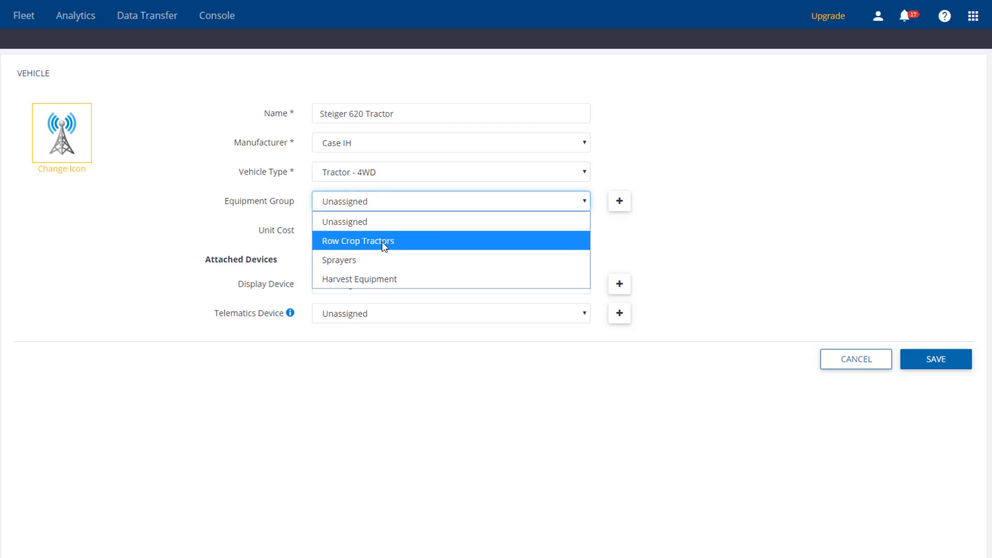
click(358, 241)
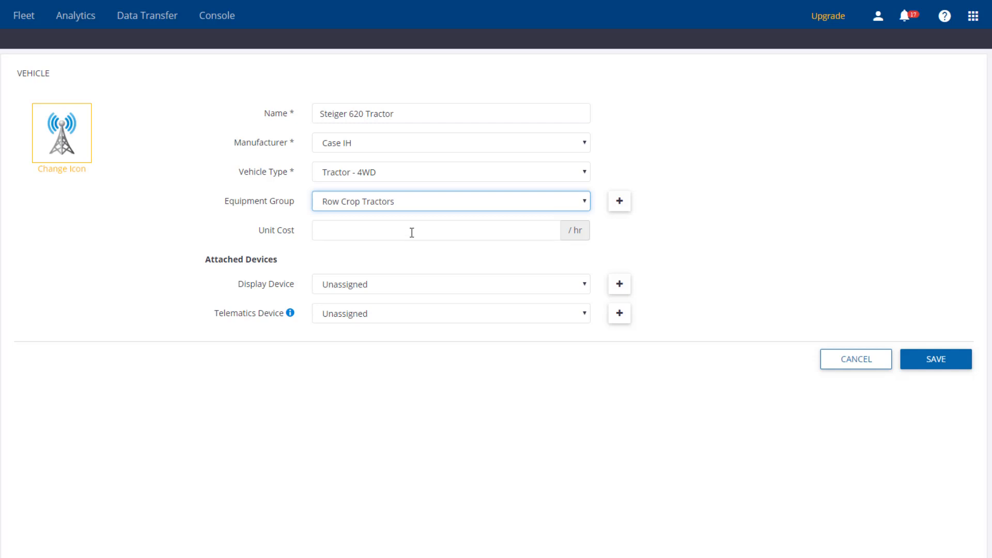
text(23)
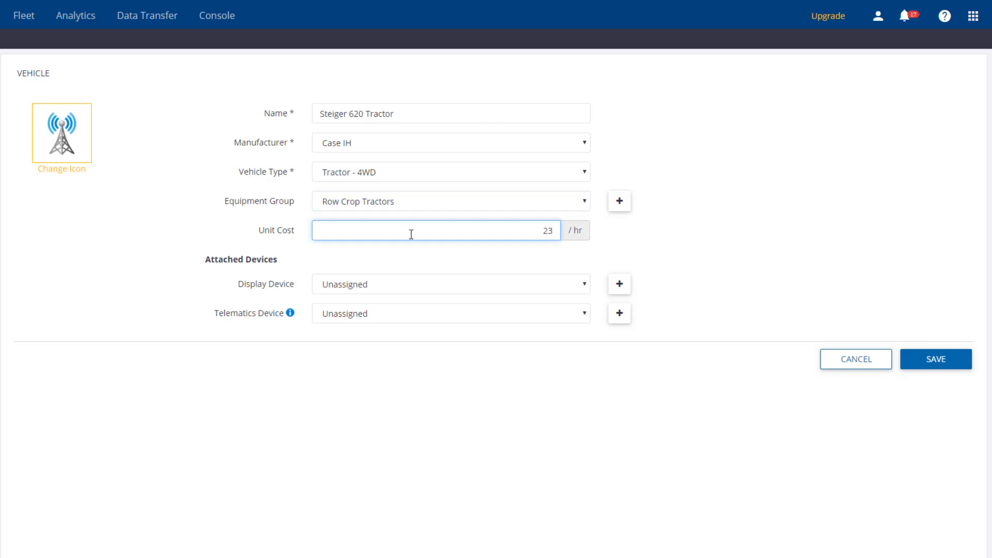
mouse_move(69, 176)
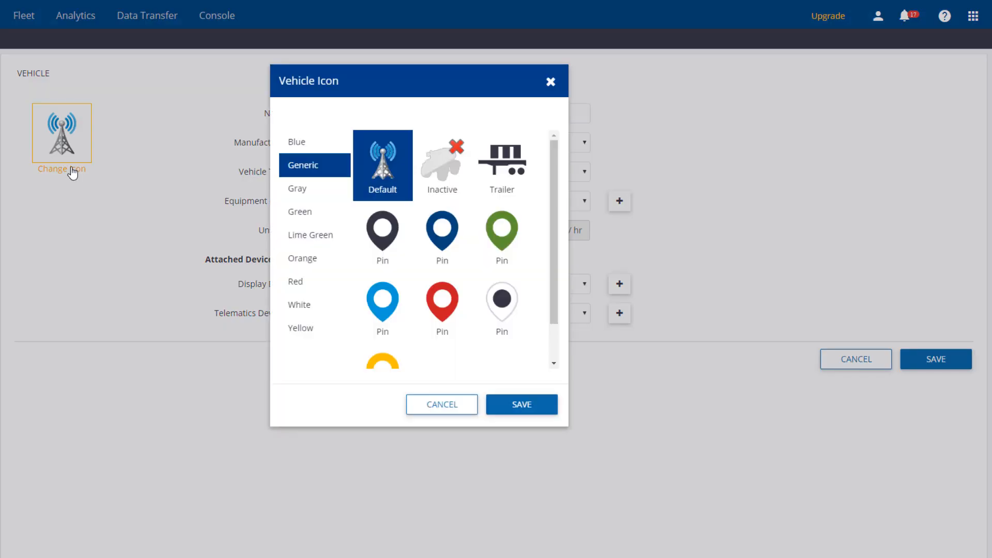
Give the tractor the red Articulated 4WD icon
click(296, 282)
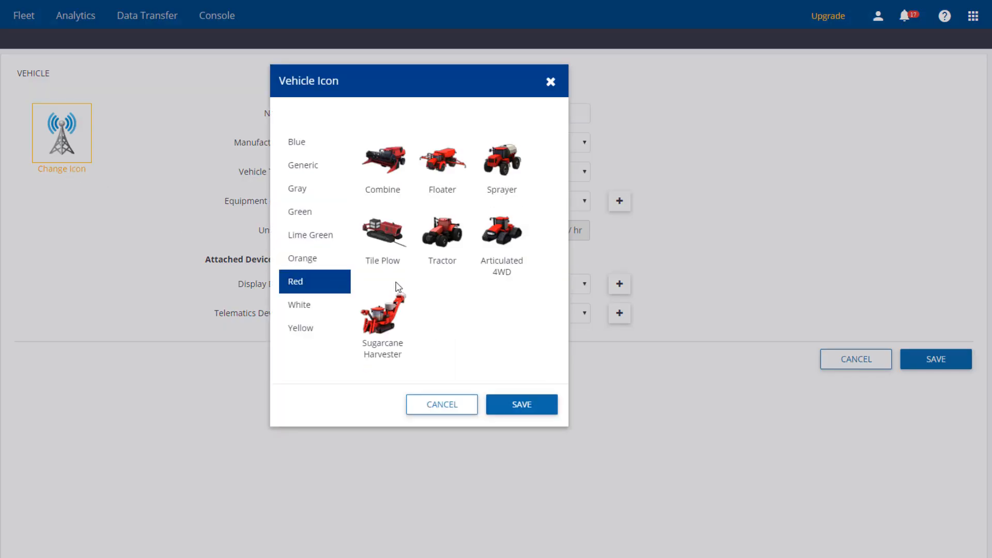
click(501, 231)
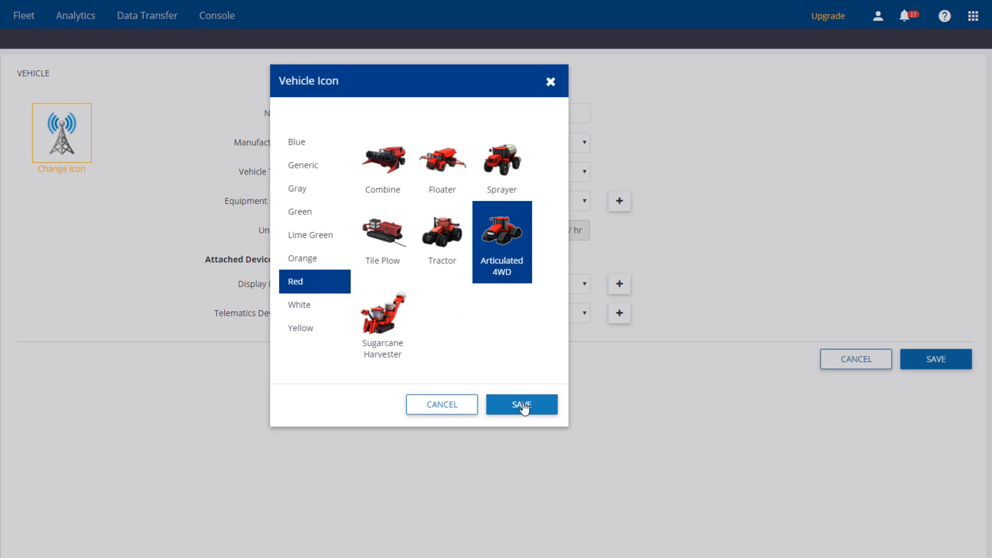
click(521, 404)
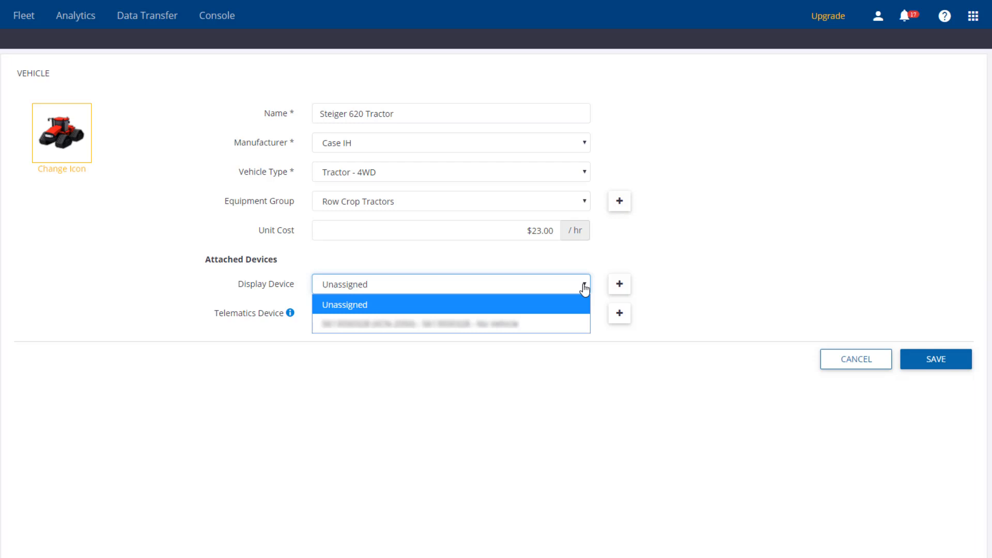
mouse_move(559, 324)
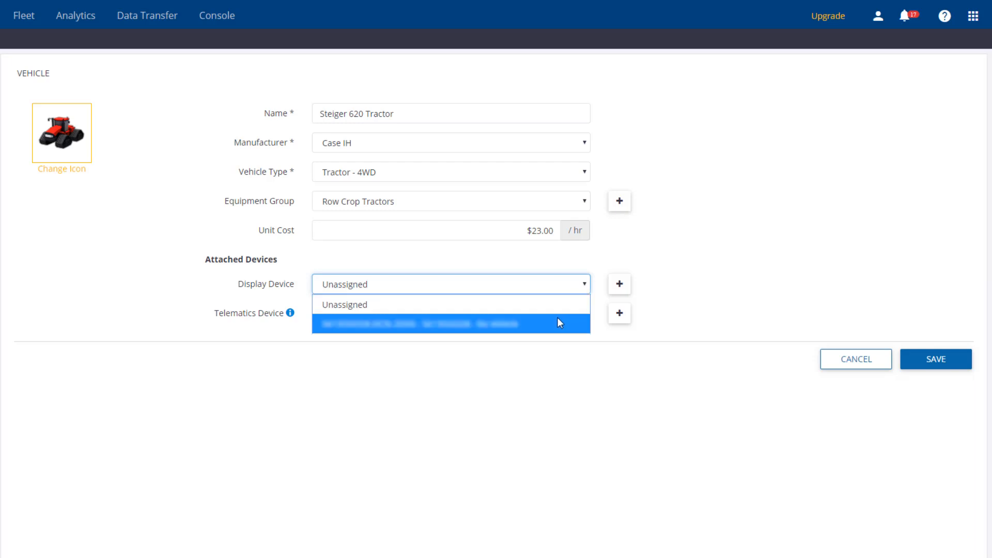
Assign the display device to the Steiger 620 Tractor and save the vehicle
click(450, 324)
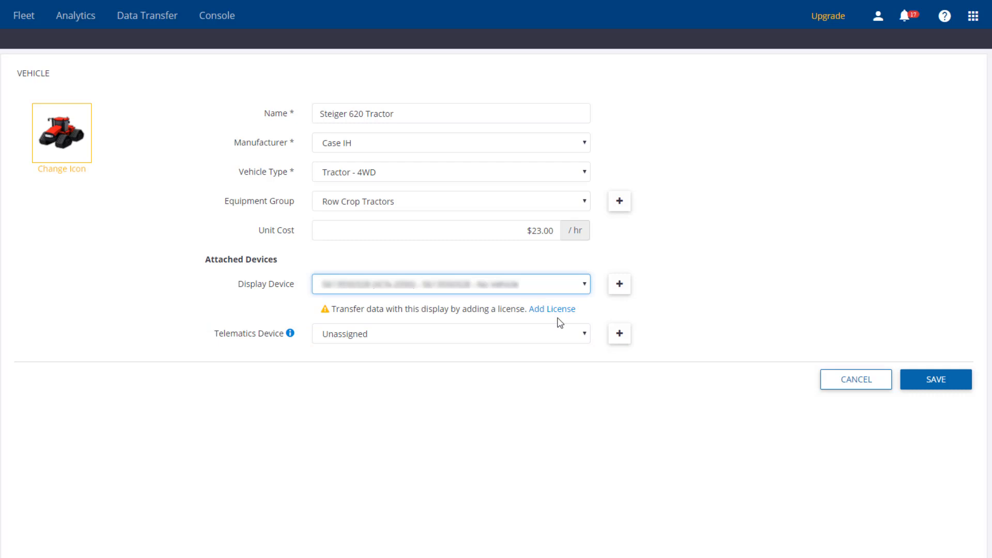
mouse_move(936, 379)
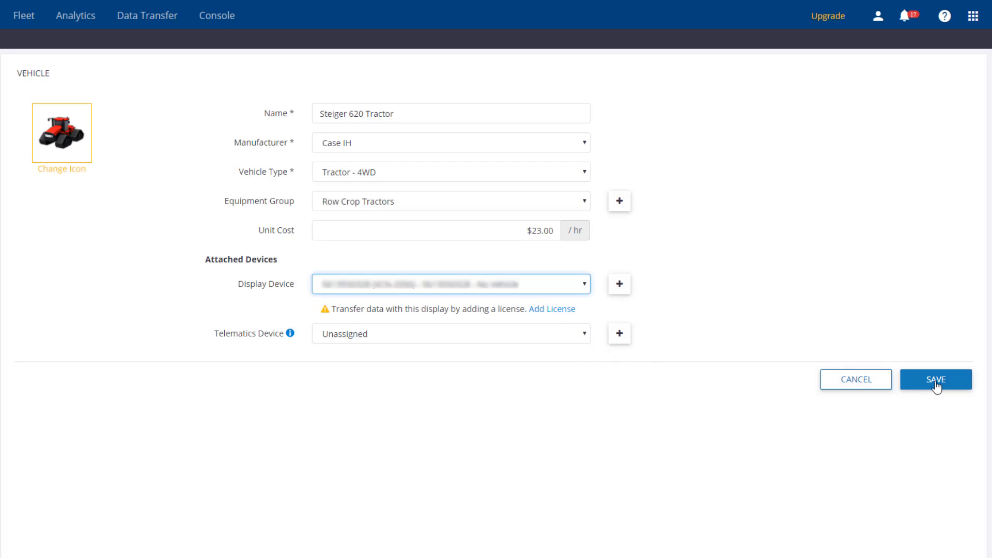
click(936, 380)
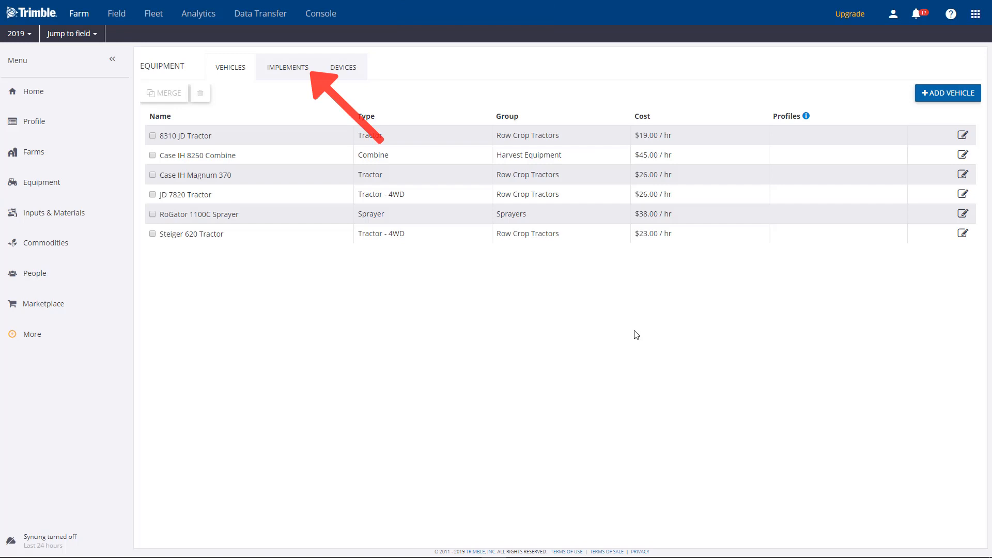
Add implement '455 Grain Drill' with Planting operation type and open the Equipment Groups manager
click(288, 68)
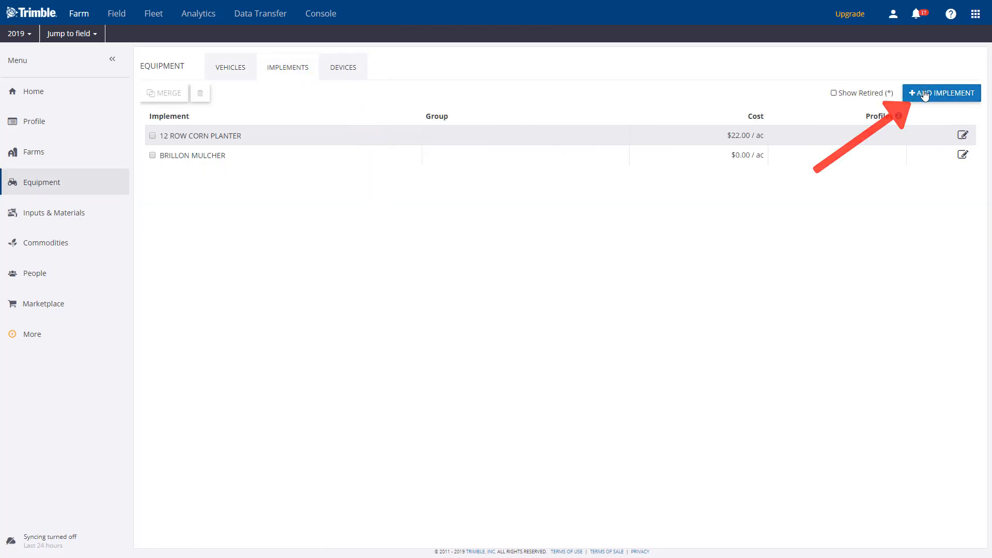
click(943, 93)
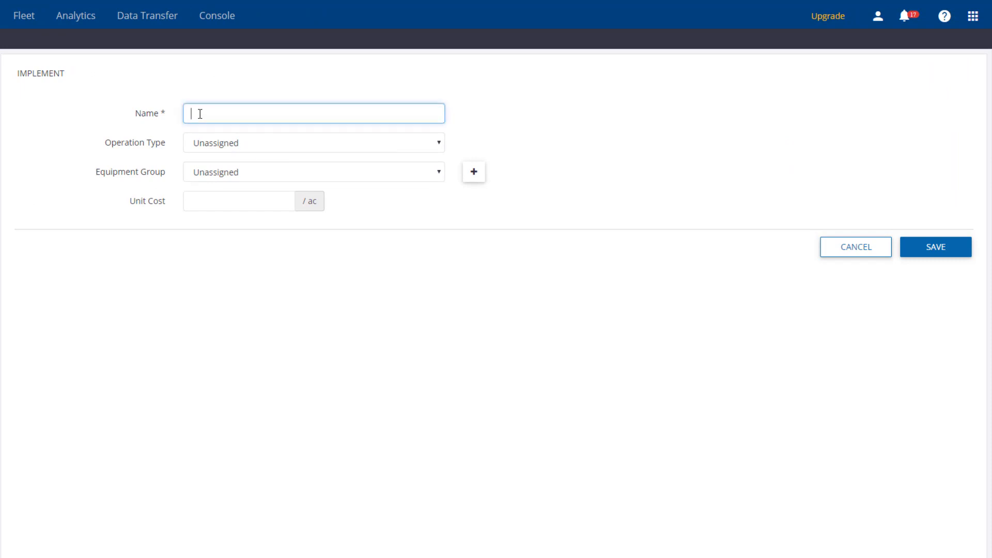
text(455 Grain Drill)
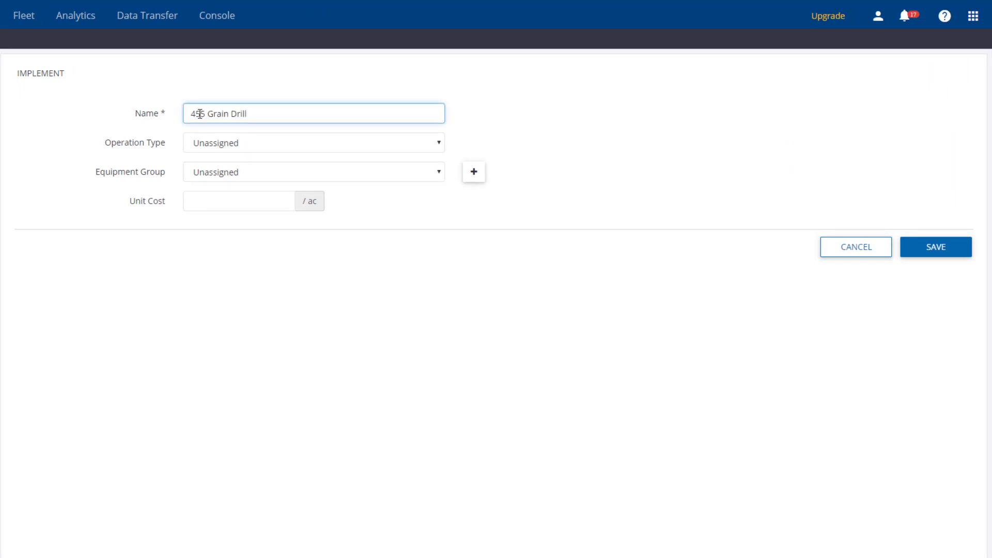
click(314, 143)
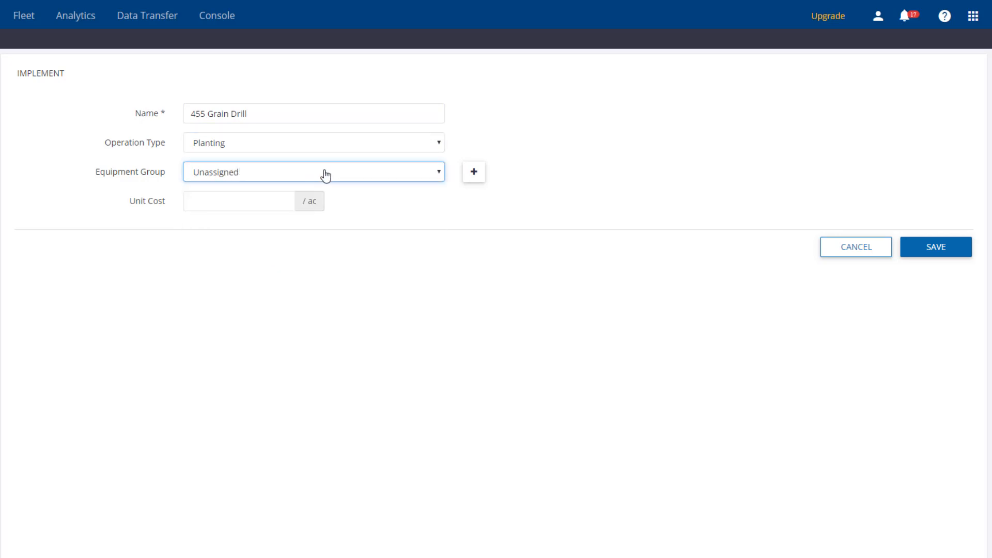
click(473, 172)
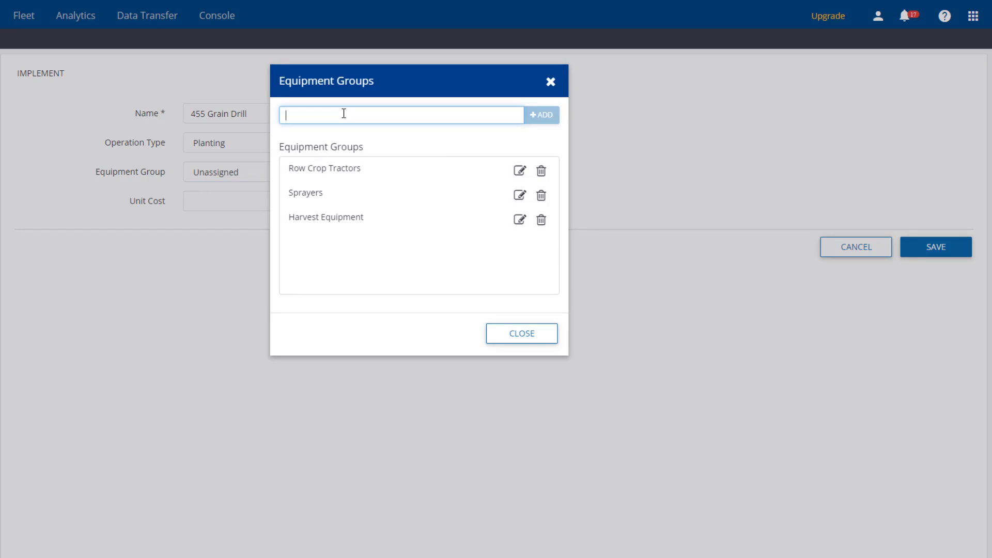
Create group 'Planting Equipment', save the drill in it at $10/ac, then view Devices
text(Planting Equipment)
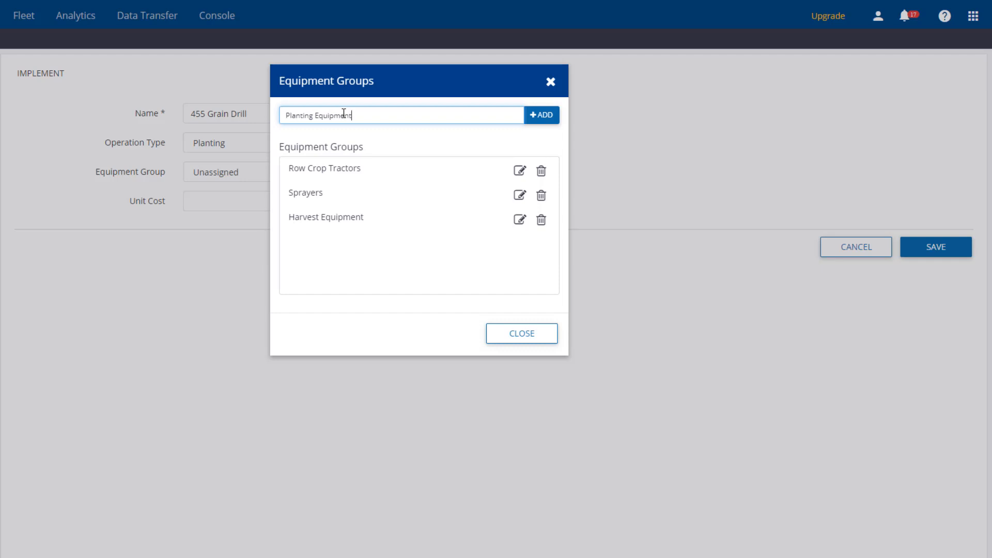
click(542, 115)
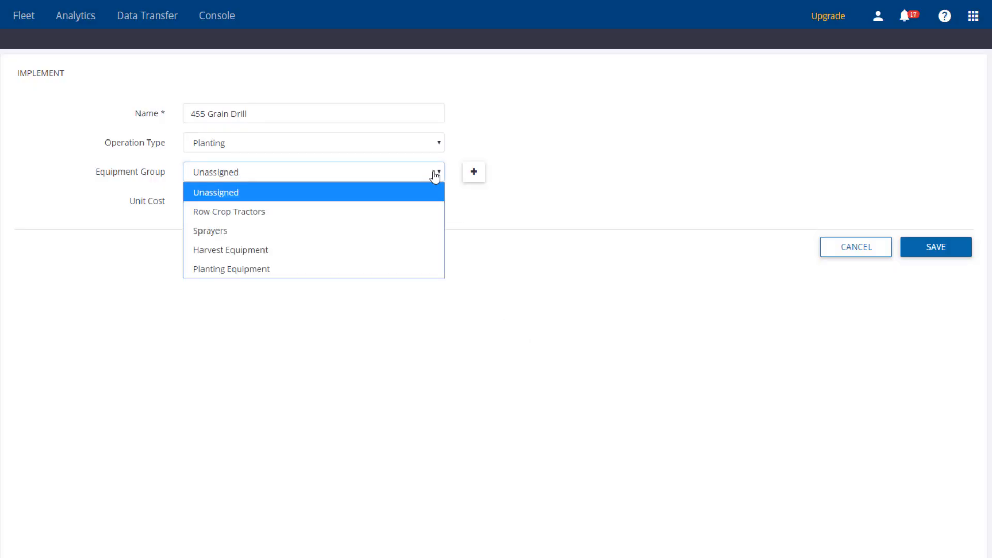
click(231, 268)
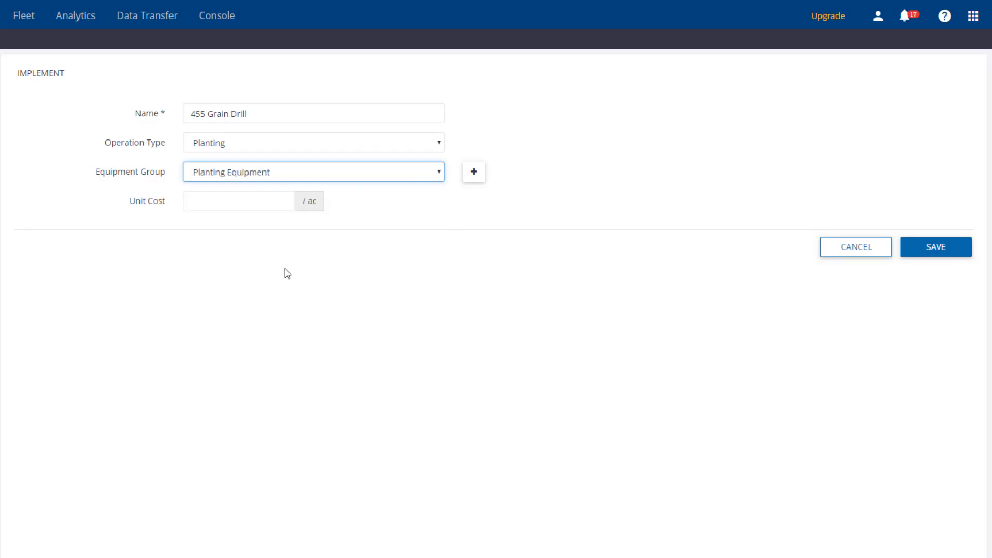
text(10)
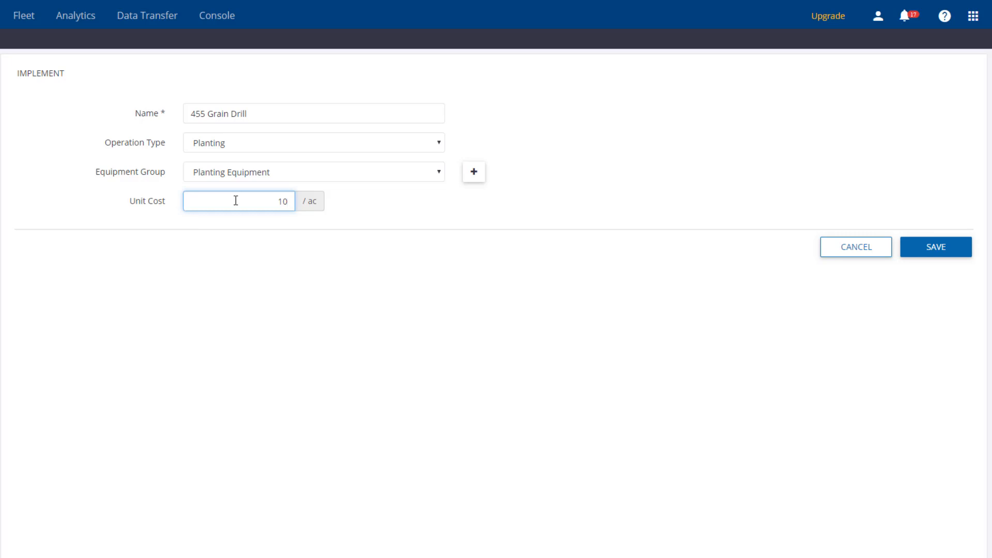
mouse_move(932, 252)
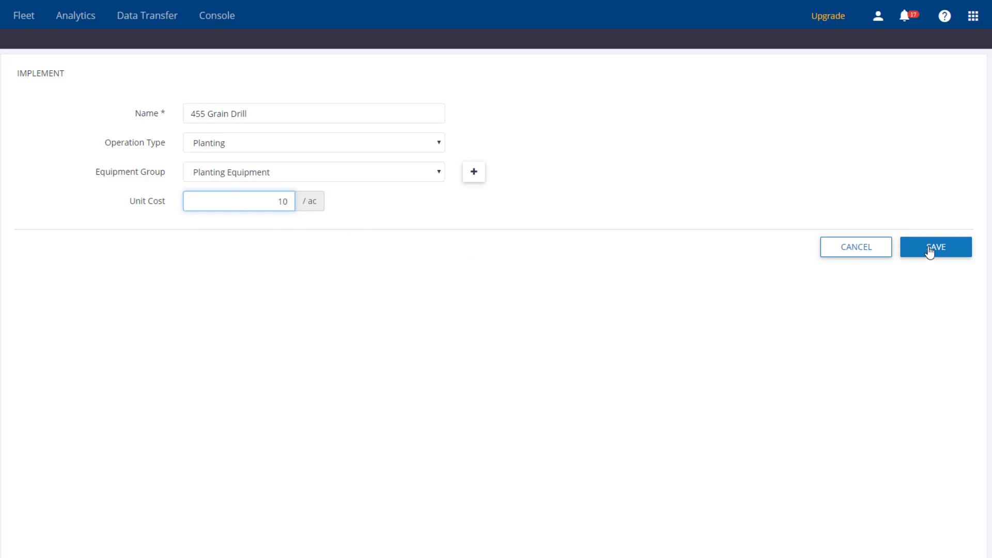
click(936, 247)
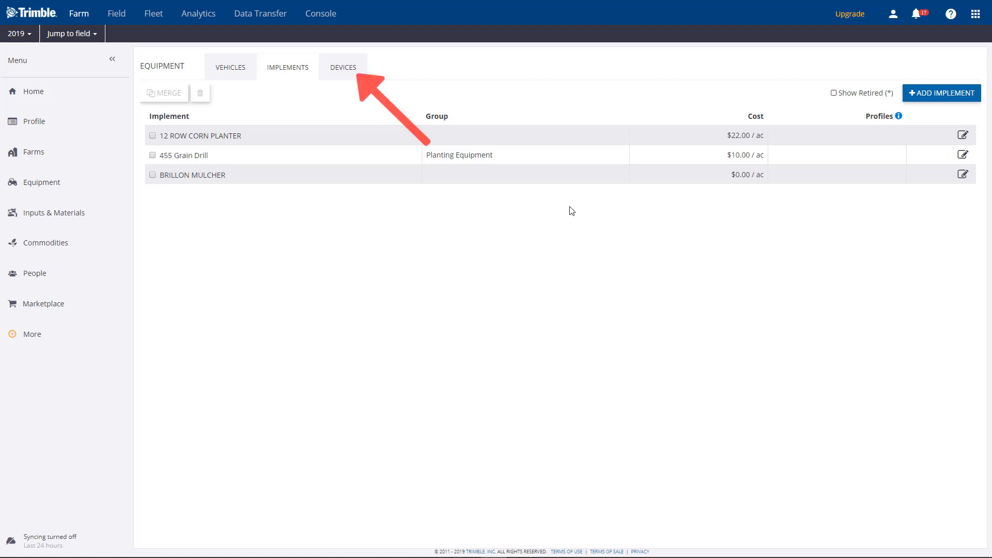
click(343, 68)
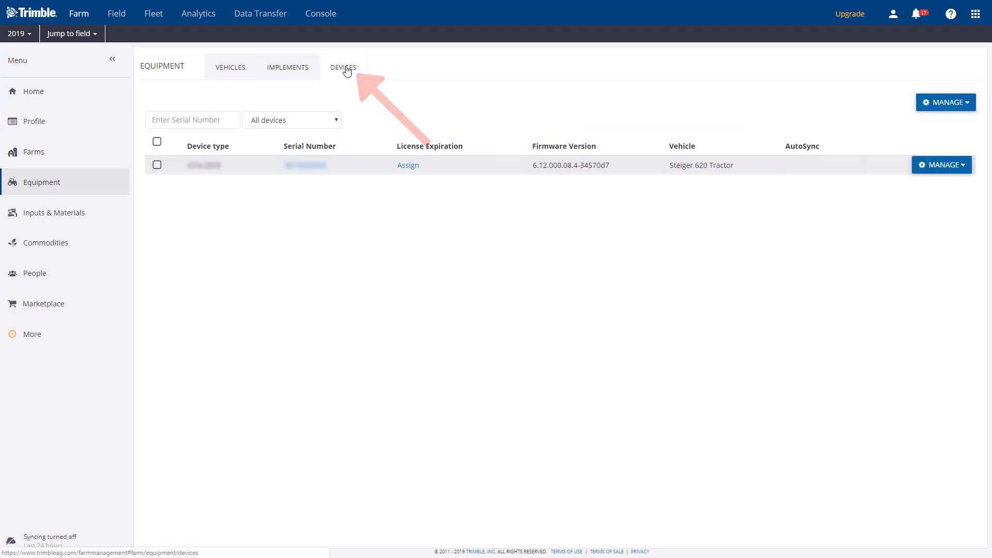